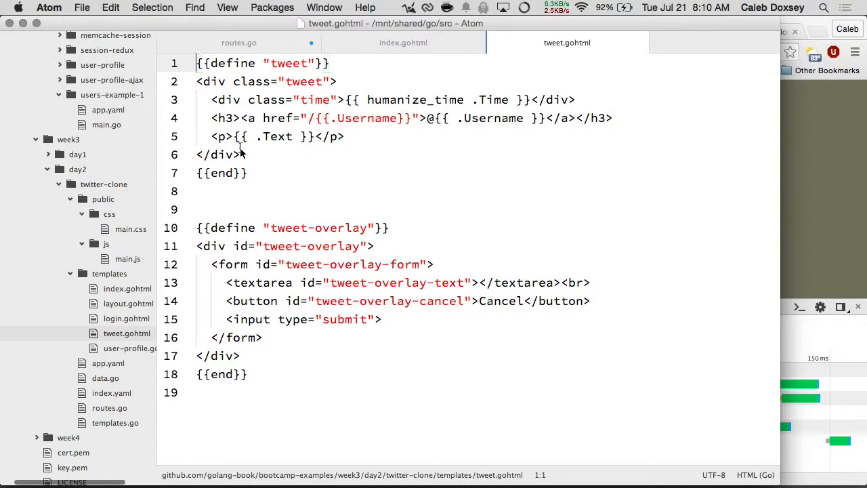
mouse_move(363, 74)
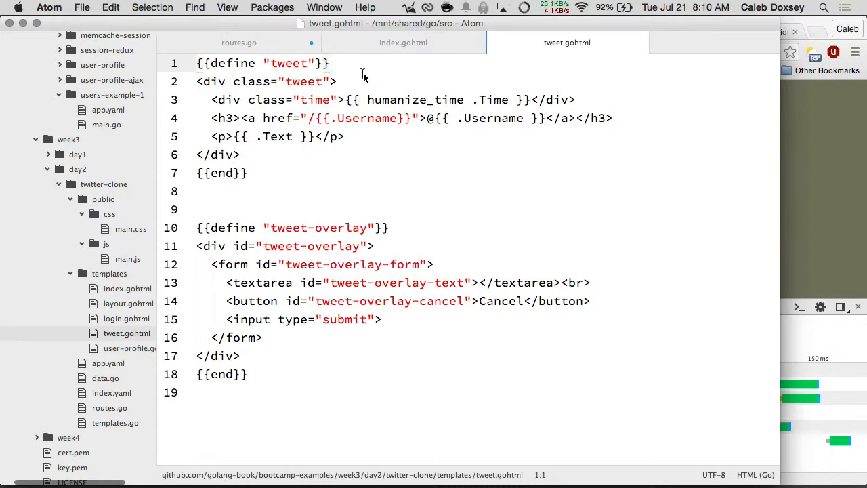
Step: Show index.gohtml, where the range over .Tweets calls template "tweet"
click(403, 42)
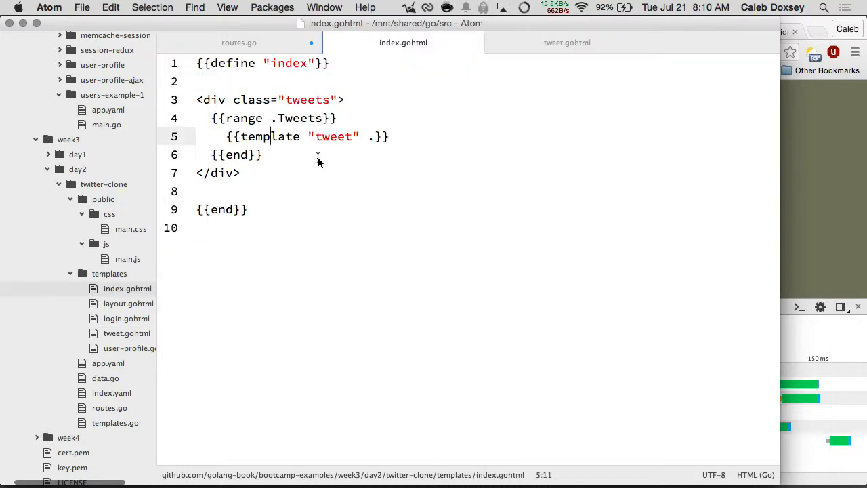
mouse_move(426, 118)
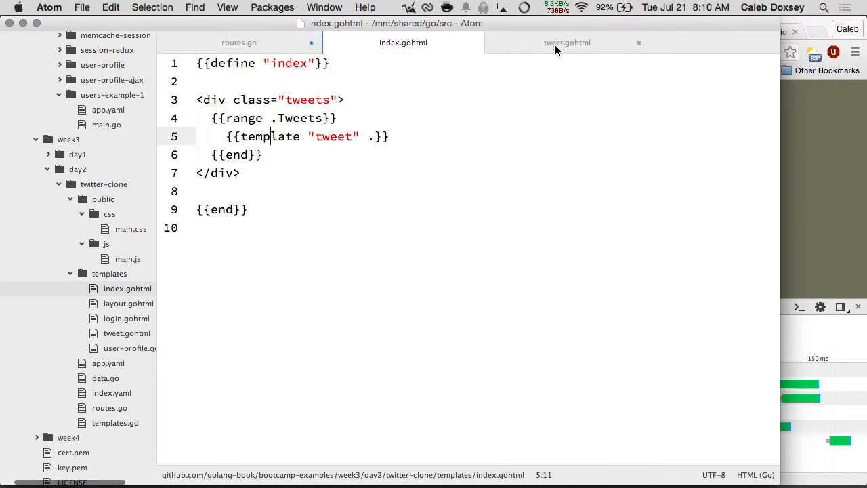
Step: Split tweet.gohtml into a right pane beside index.gohtml via the tab's Split Right option
right_click(568, 42)
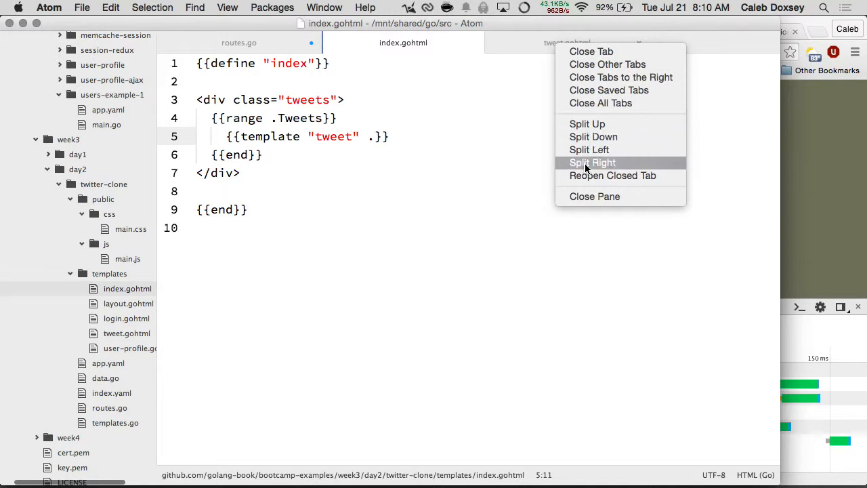
click(592, 162)
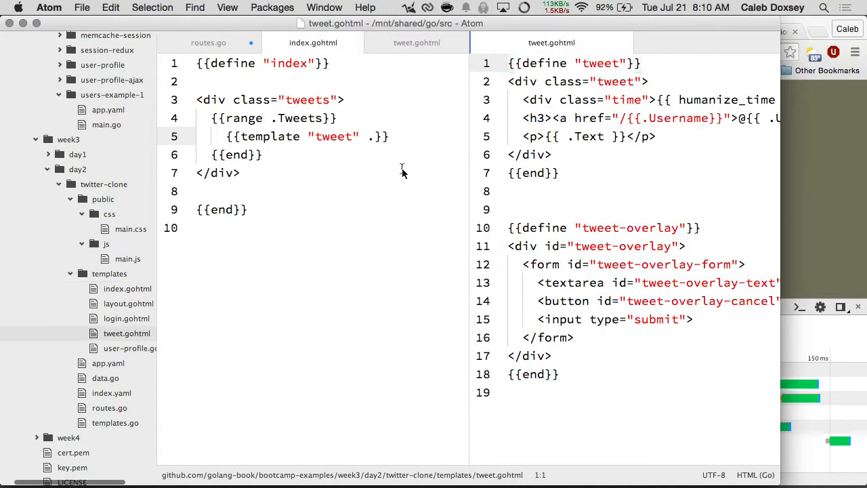
mouse_move(327, 80)
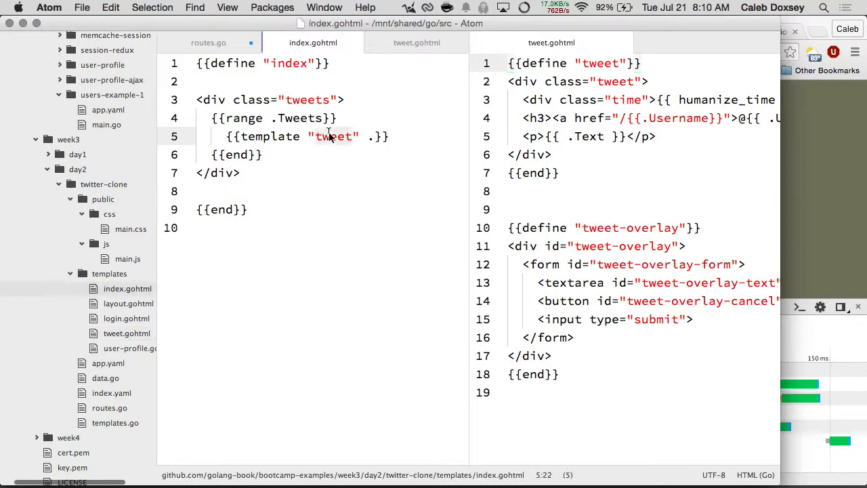
click(551, 42)
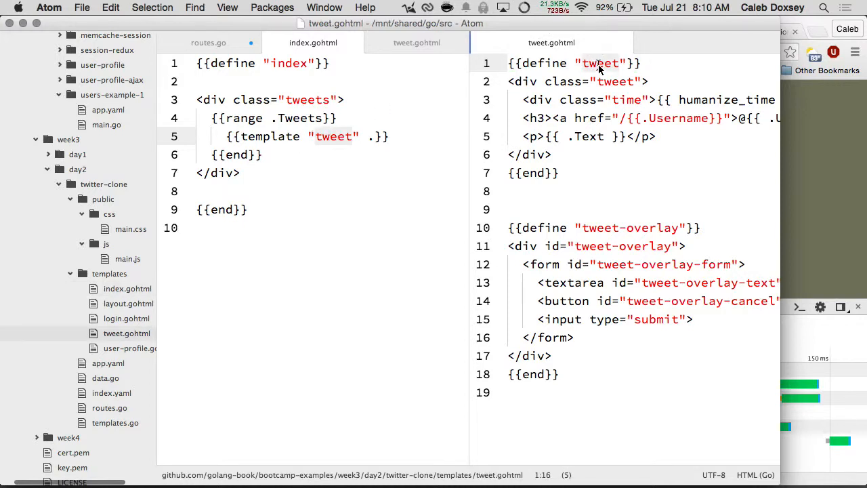